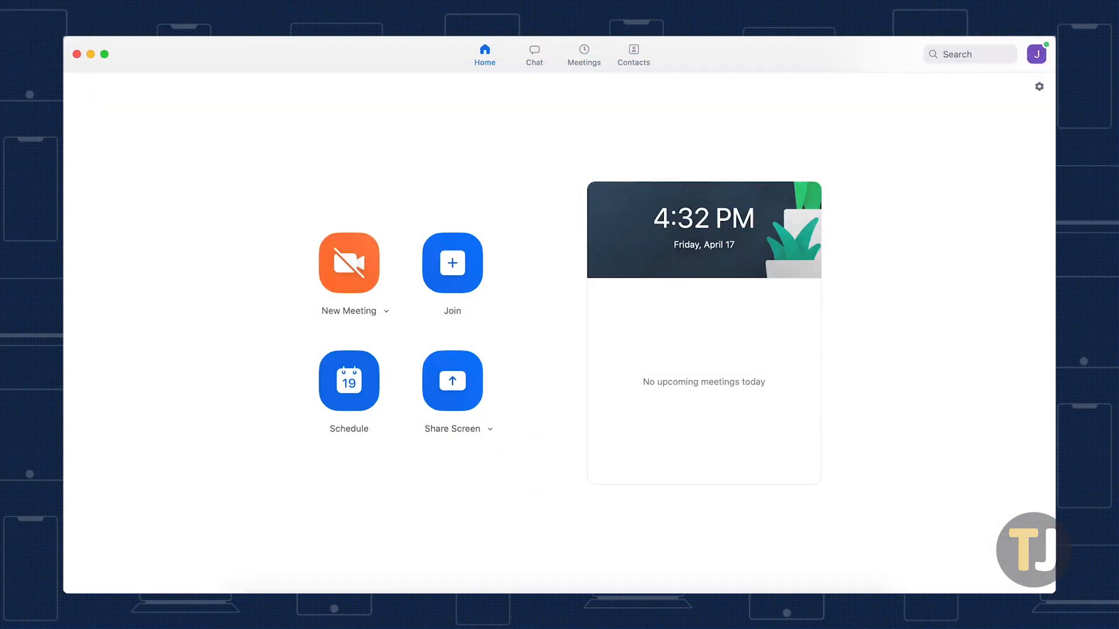
Open My Profile in the web portal from the desktop app's avatar menu.
click(1036, 54)
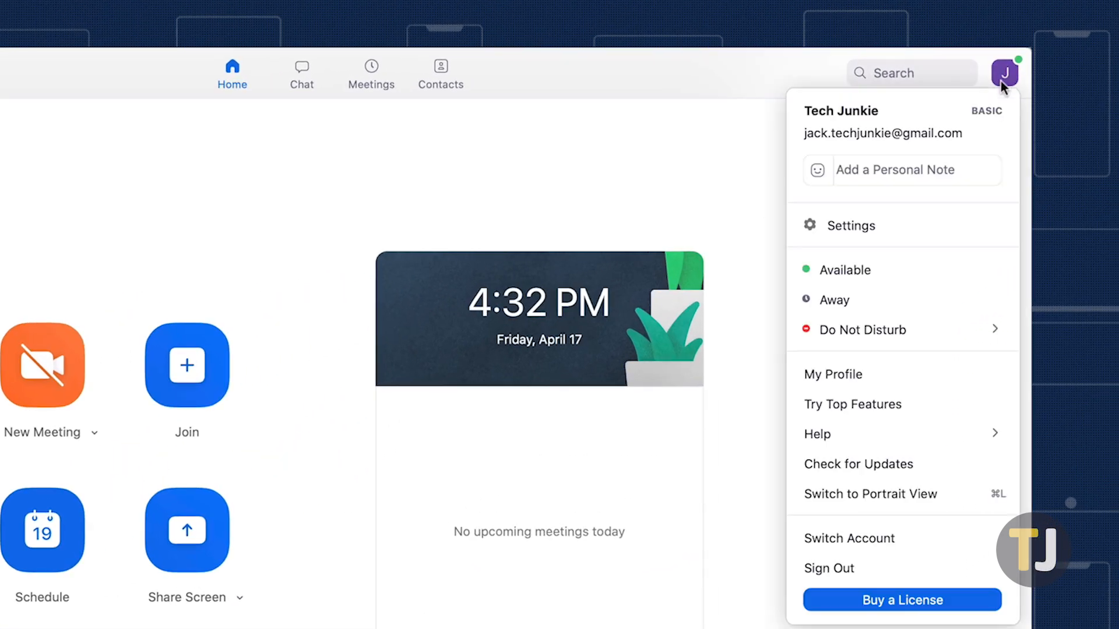
click(833, 375)
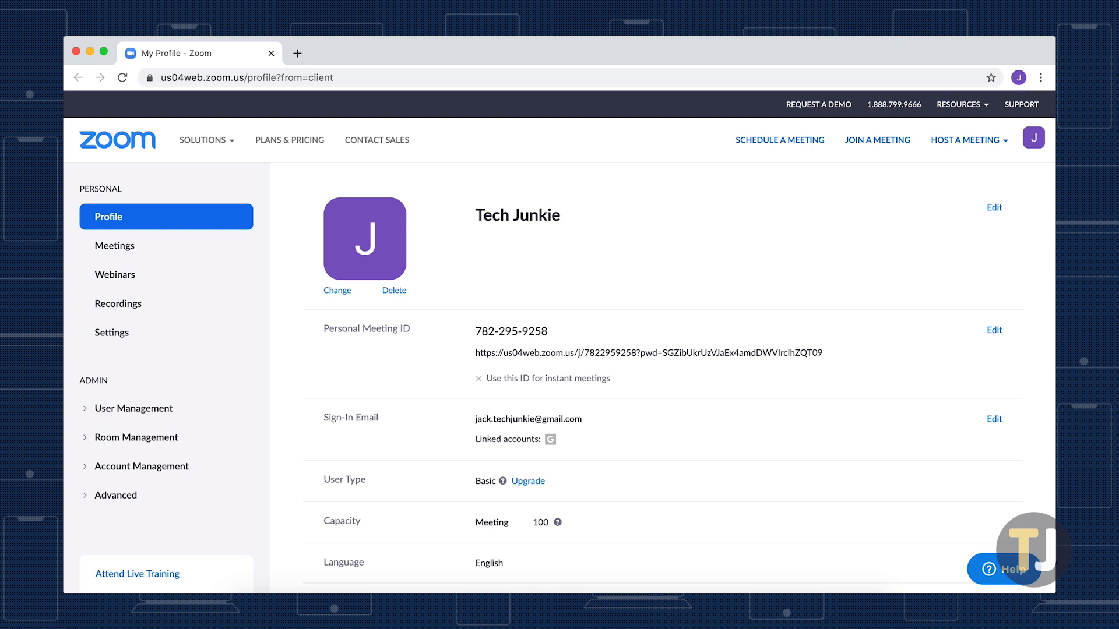
mouse_move(969, 276)
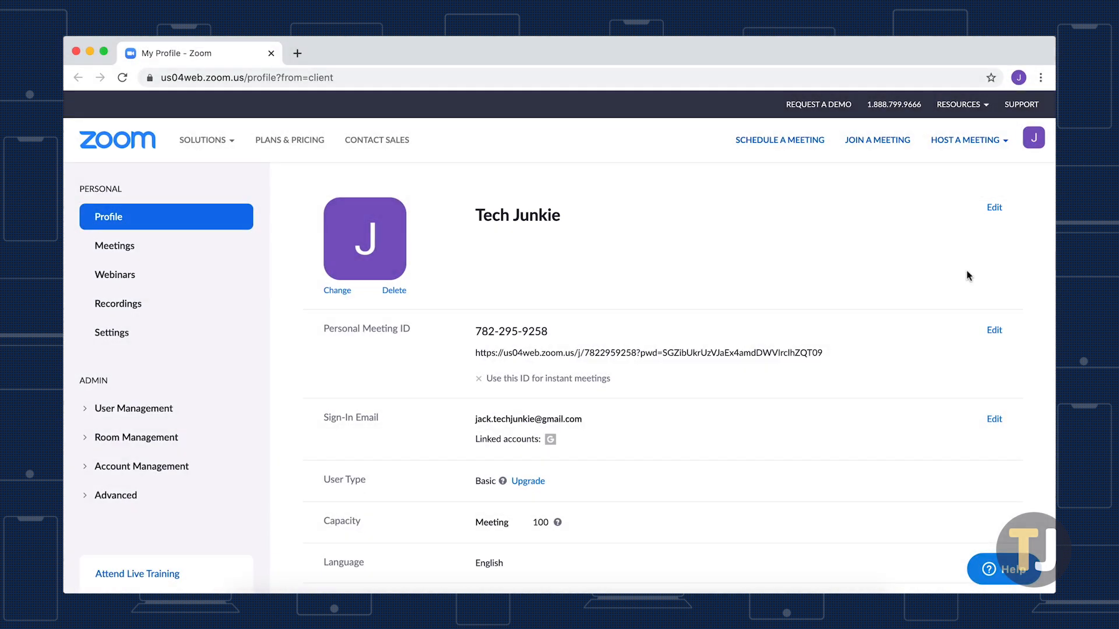
Edit the display name Tech Junkie on the web Profile page.
click(993, 207)
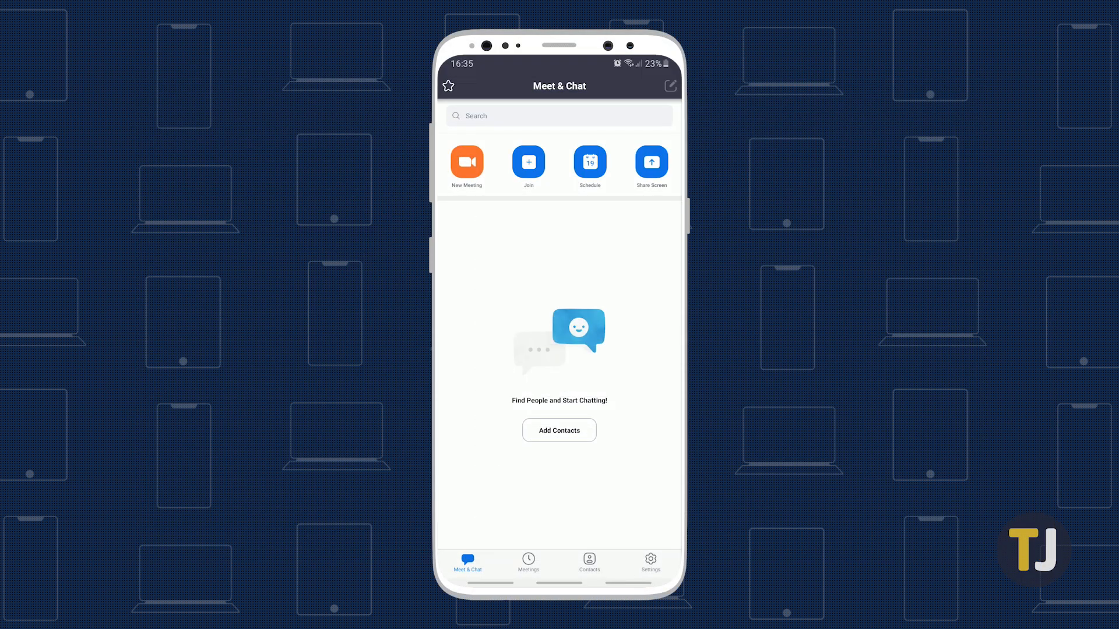
Open Display Name under My Profiles, reached from the mobile app's Settings and account entry.
click(651, 563)
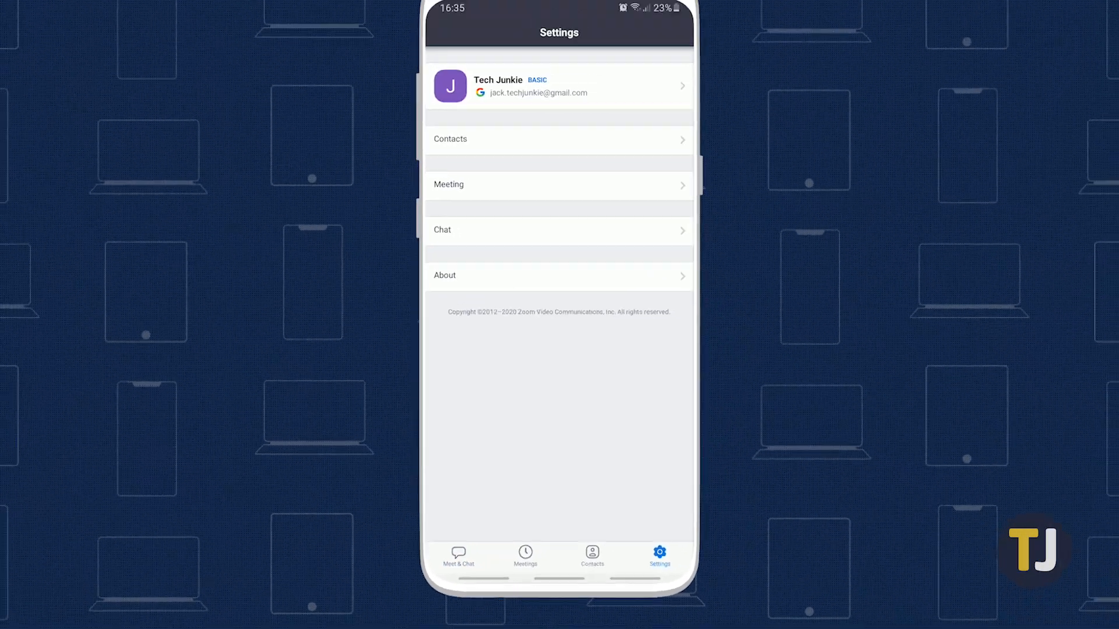
click(559, 85)
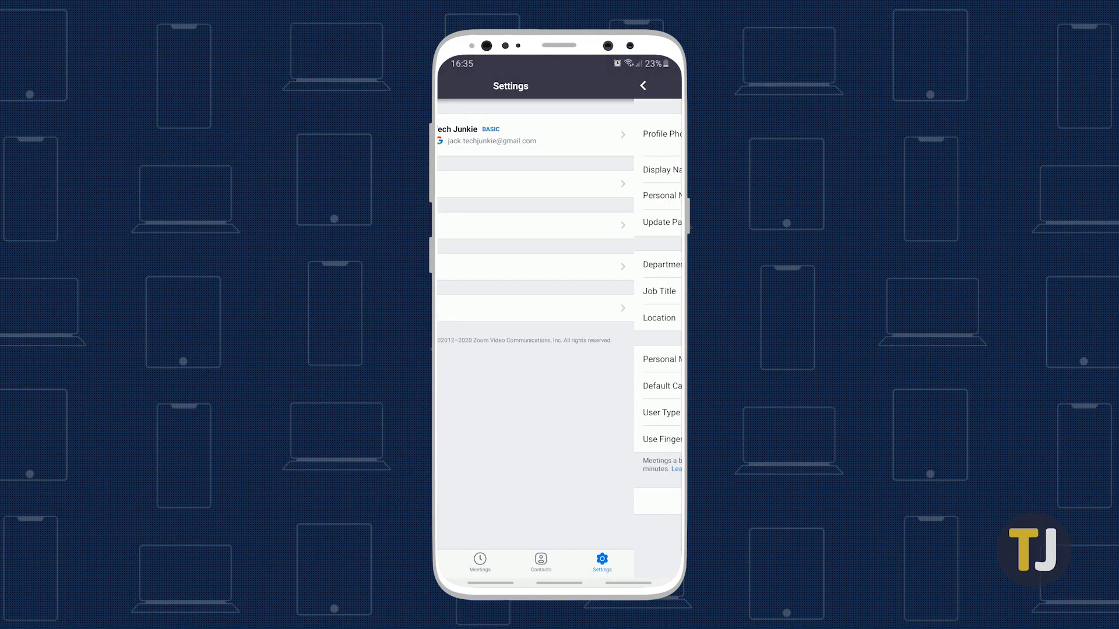
click(511, 134)
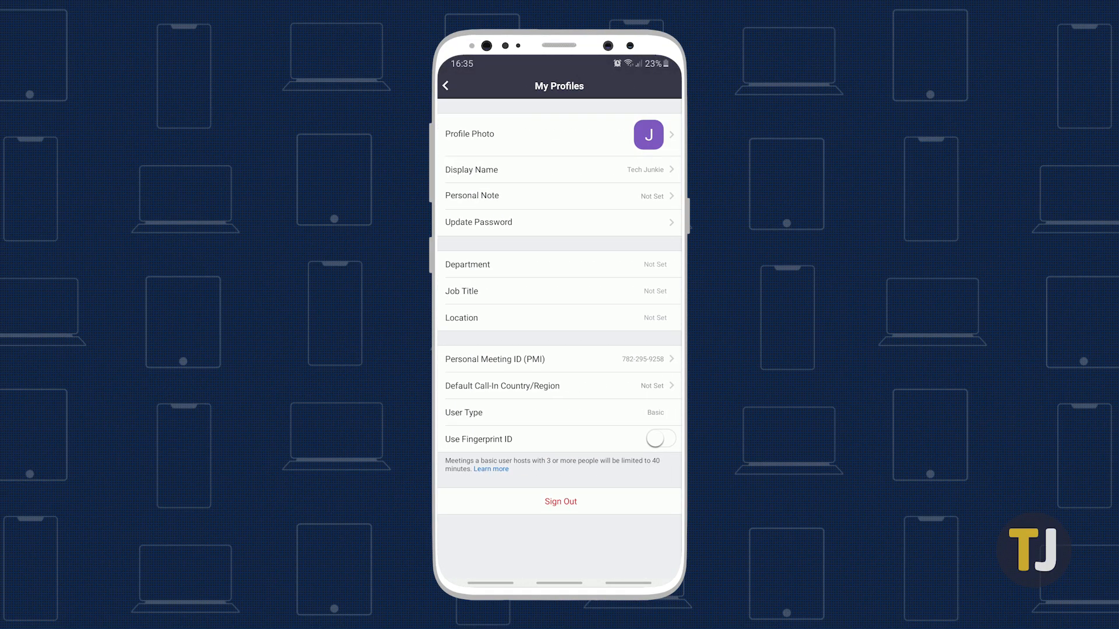
click(471, 169)
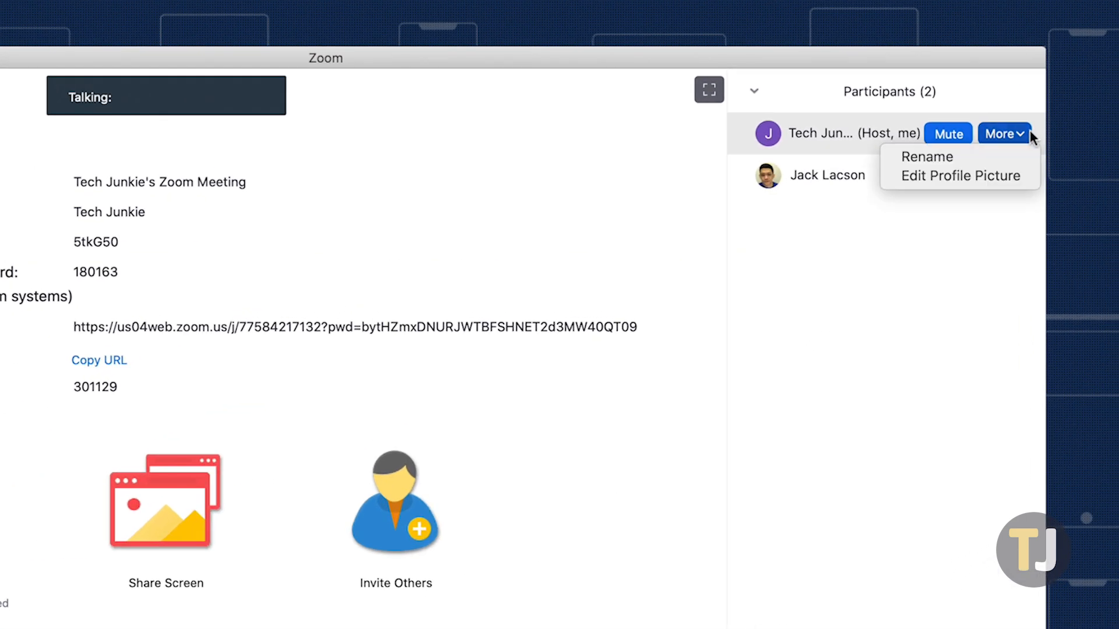
mouse_move(1010, 150)
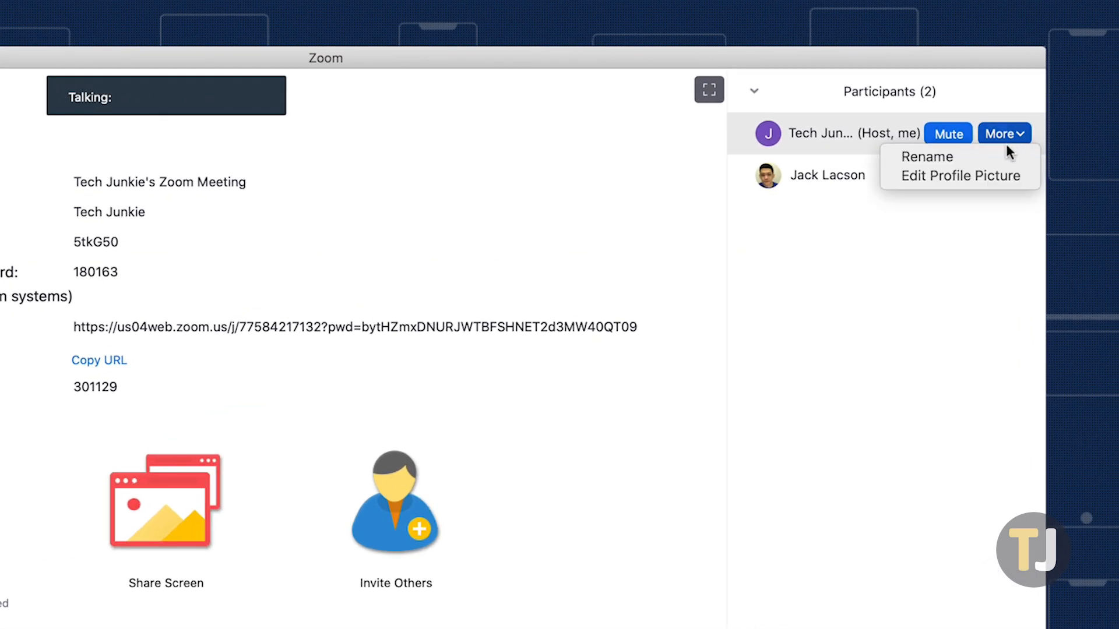
Open the Rename dialog for your own name in the Participants panel.
click(928, 156)
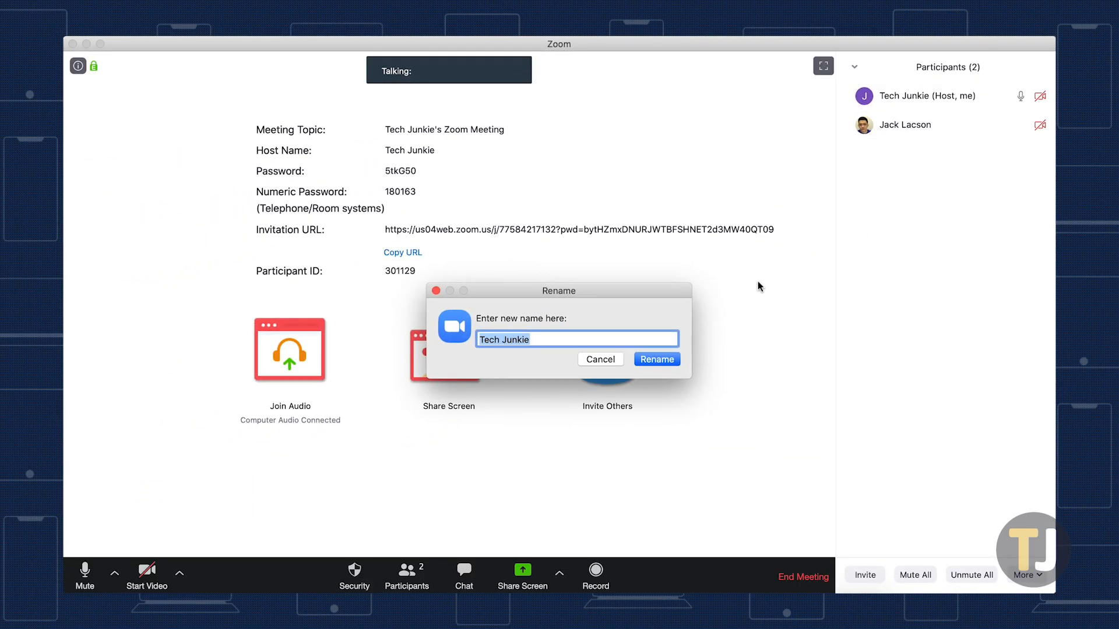
Confirm the in-meeting name Tech Junkie in the Rename dialog.
click(600, 359)
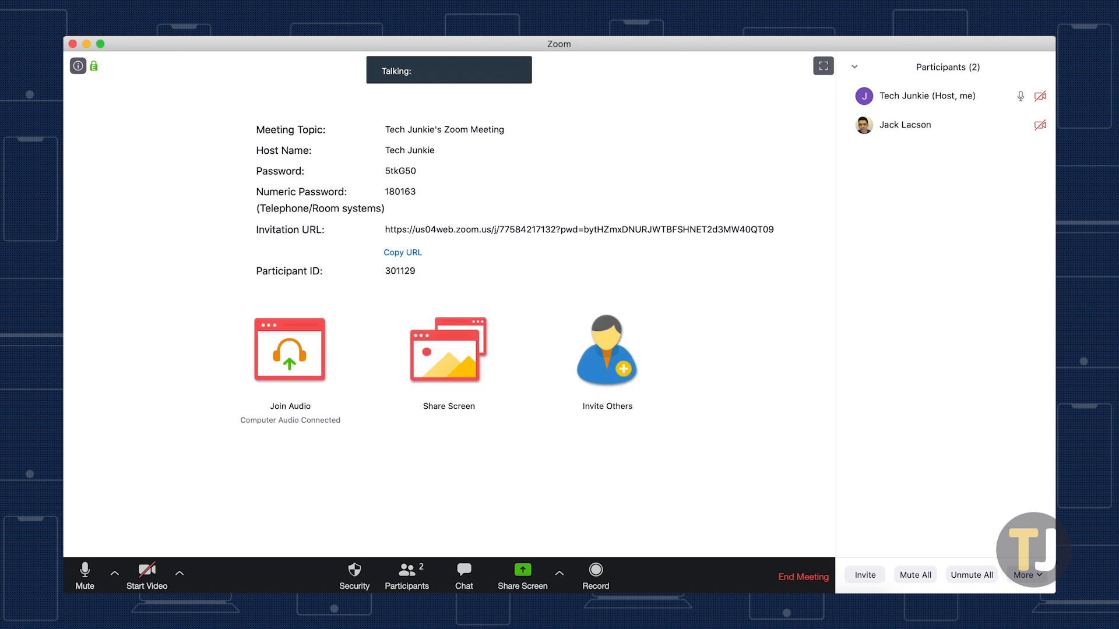